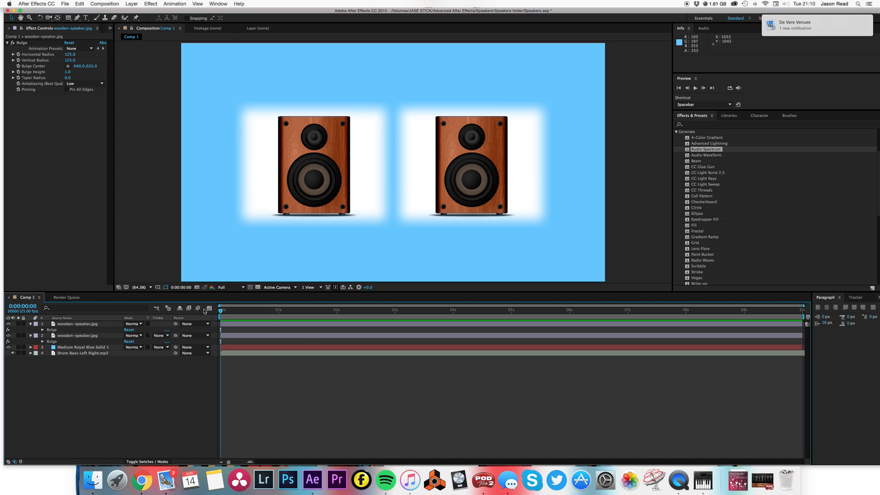
- Reveal the Keyframe Assistant > Convert Audio to Keyframes option for the Drum Bass Left Right.mp3 layer
right_click(82, 353)
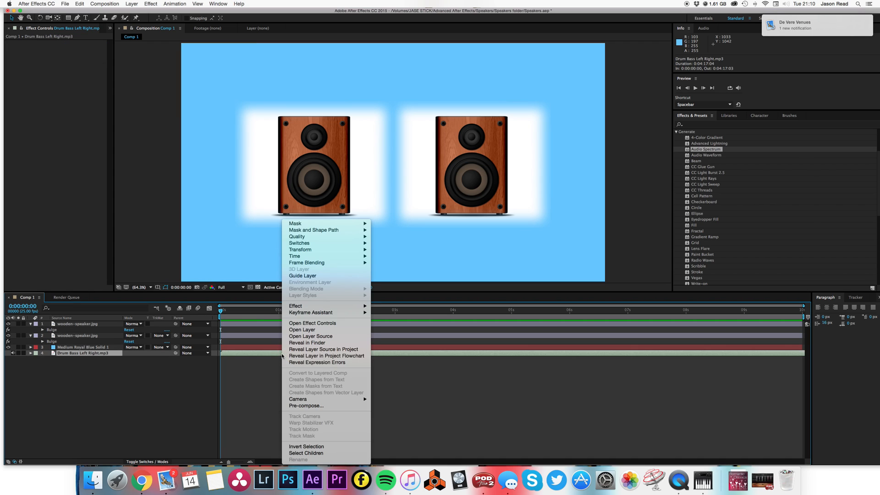
mouse_move(402, 374)
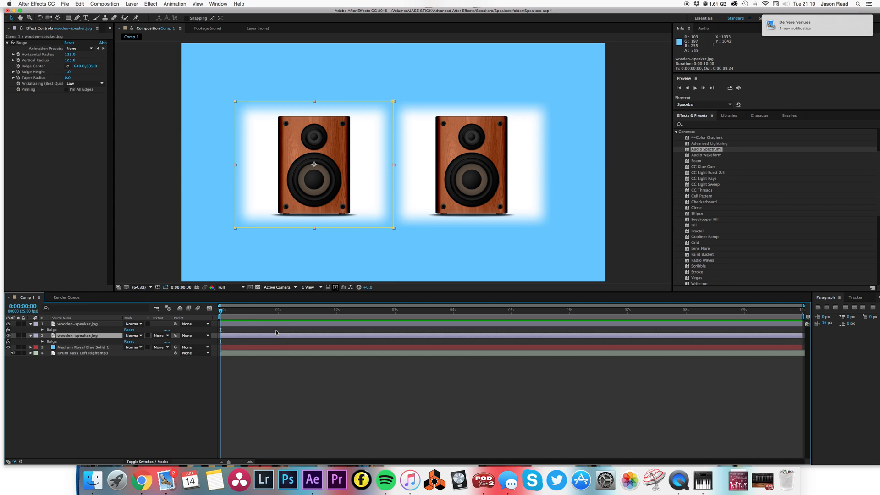
left_click(77, 323)
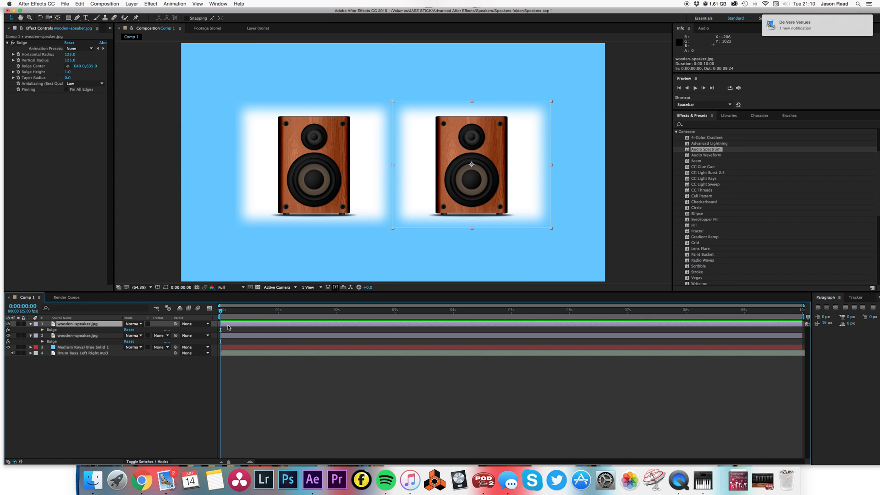
right_click(84, 346)
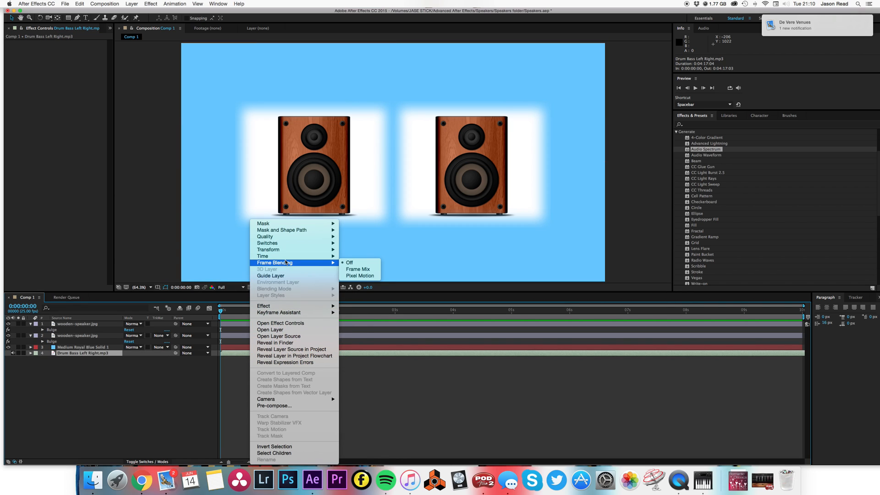
mouse_move(278, 311)
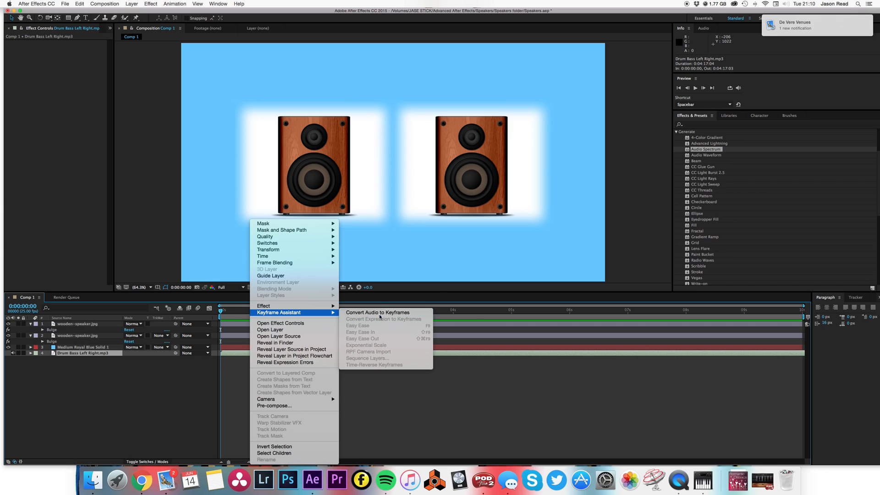
- Convert the drum audio to an Audio Amplitude layer and expand its Left, Right and Both Channels sliders
left_click(377, 313)
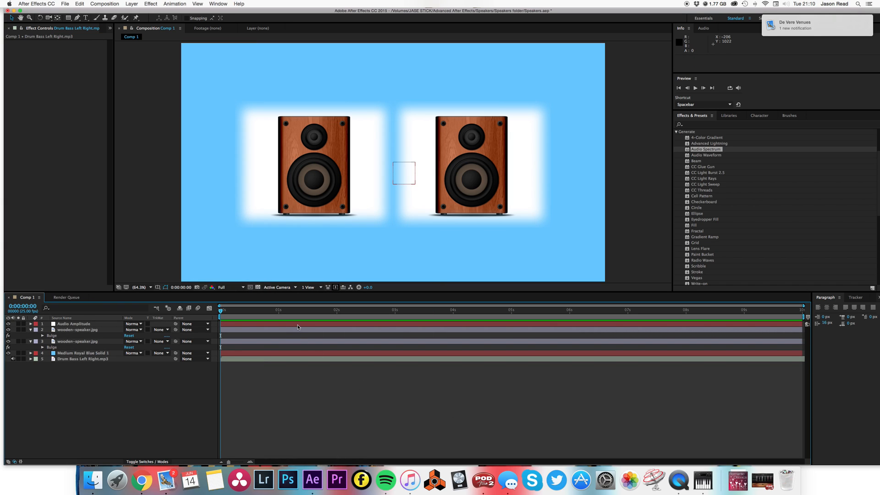
left_click(73, 324)
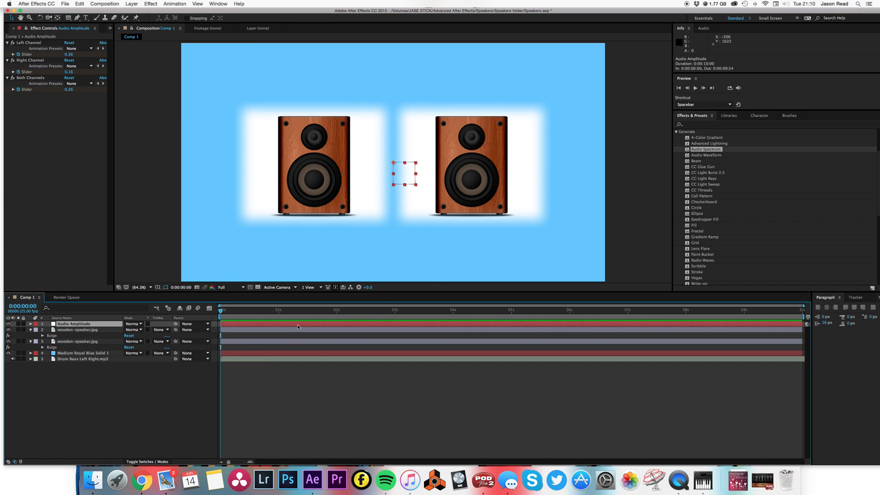
left_click(32, 323)
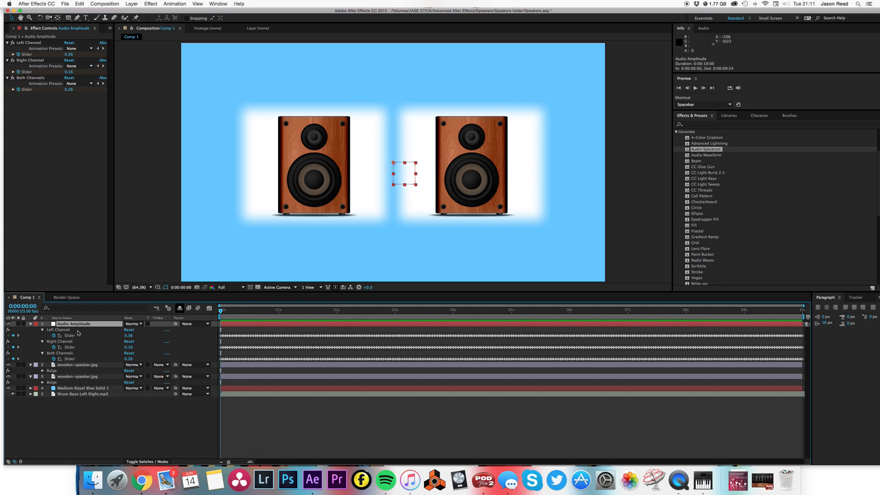
mouse_move(88, 361)
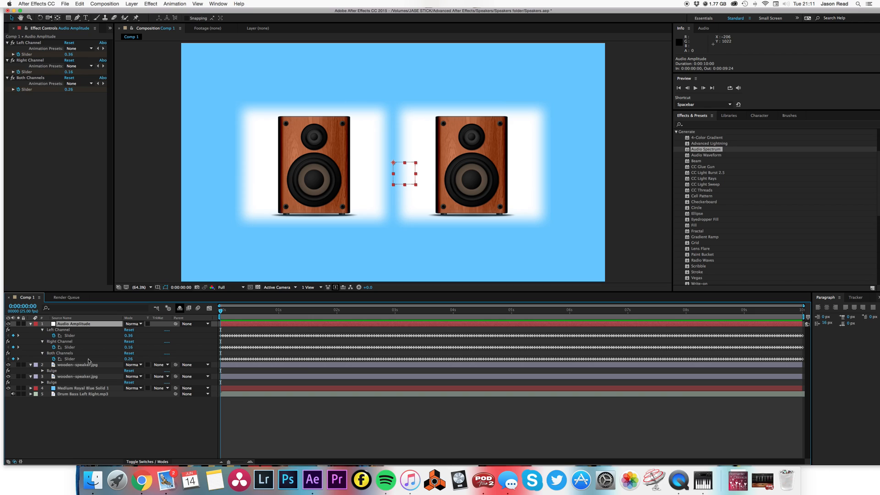
mouse_move(482, 205)
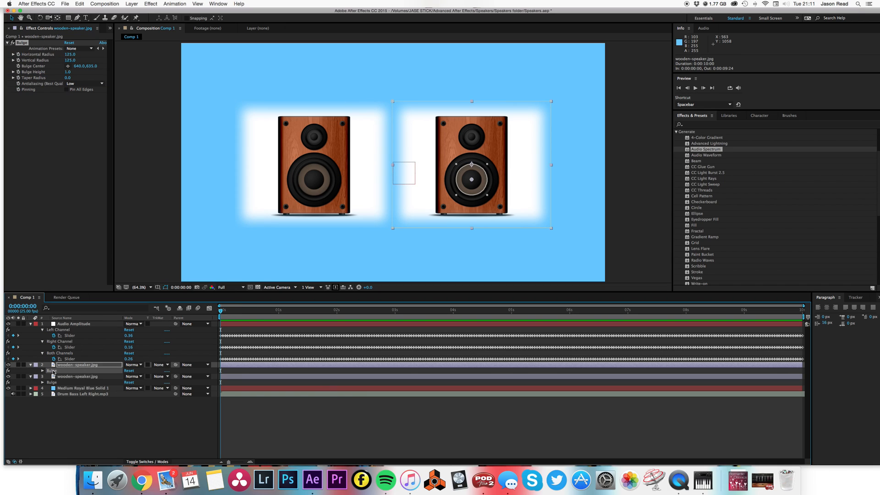
- Pick-whip the right speaker's Bulge Height to the Audio Amplitude Right Channel slider after test adjustments
left_click(16, 371)
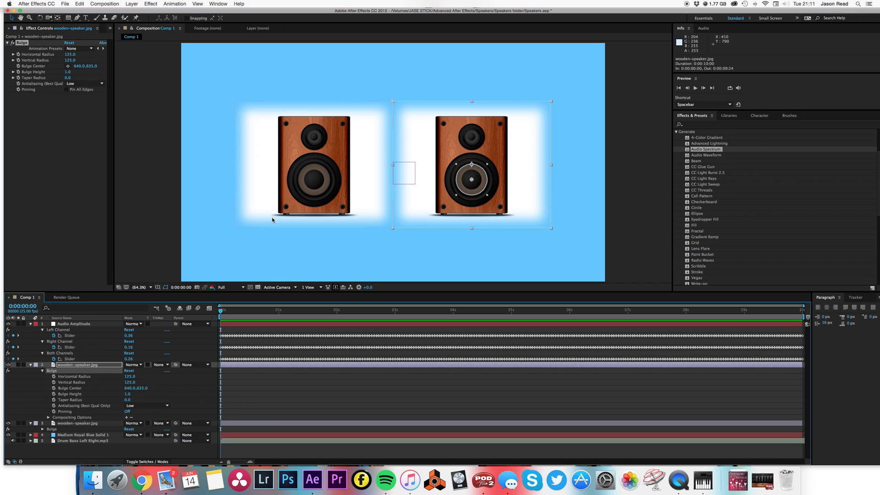
left_click_drag(127, 393, 147, 393)
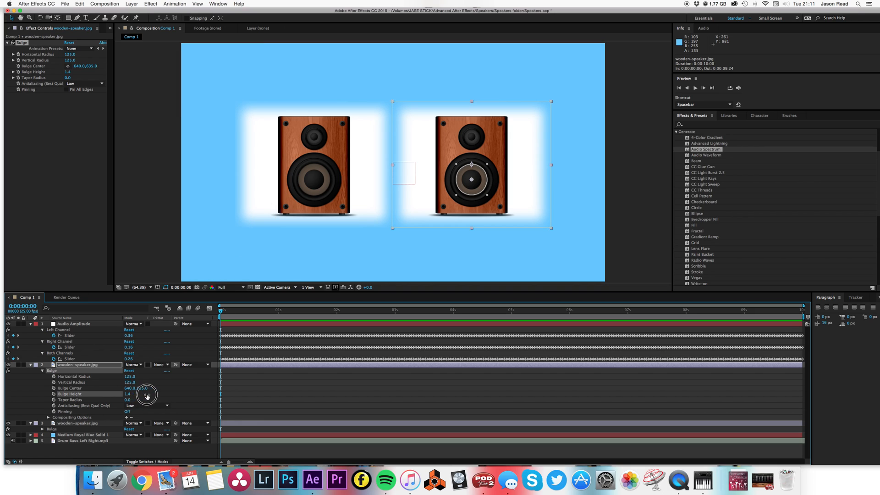
left_click_drag(146, 394, 119, 399)
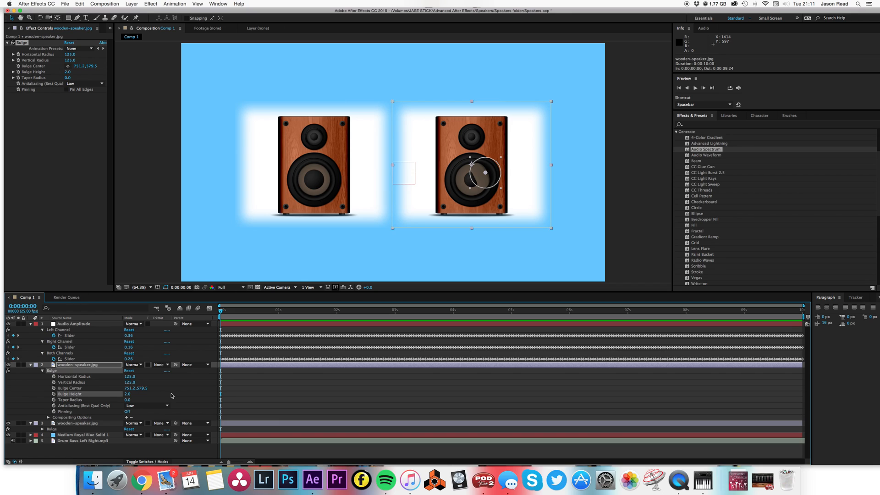
left_click_drag(480, 166, 471, 180)
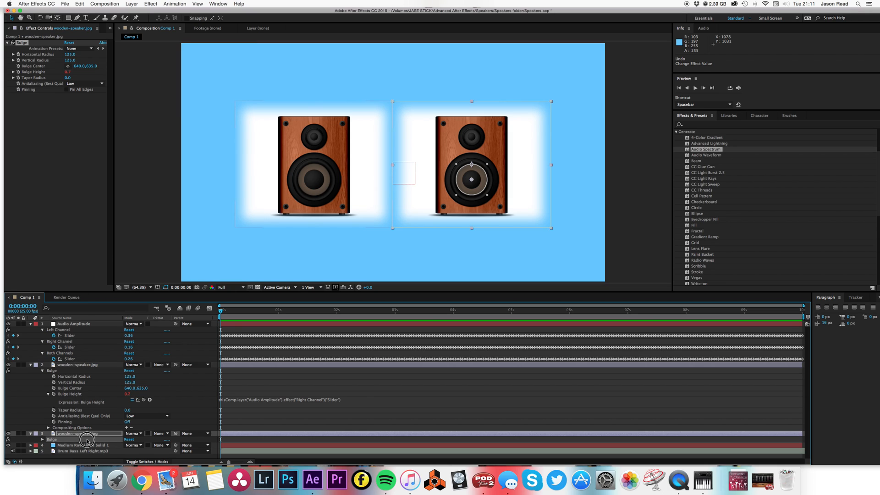
- Link the other speaker's Bulge Height to the Audio Amplitude Left Channel slider by expression
left_click(88, 440)
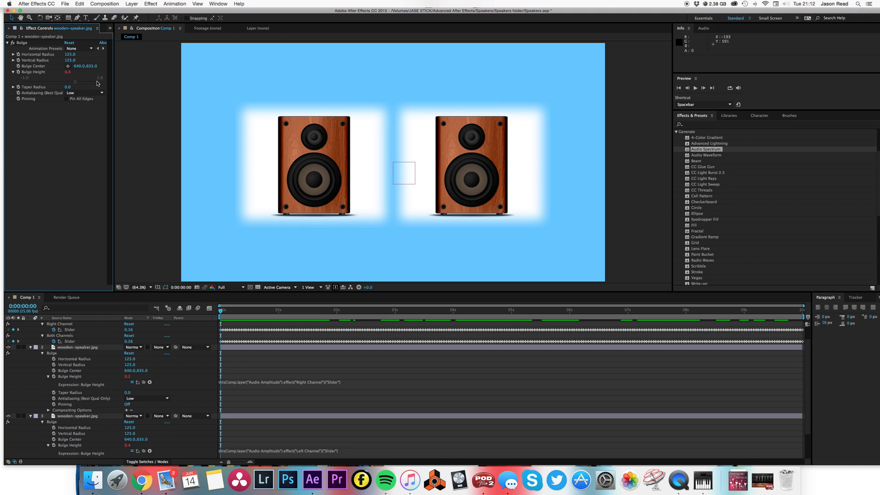
mouse_move(84, 92)
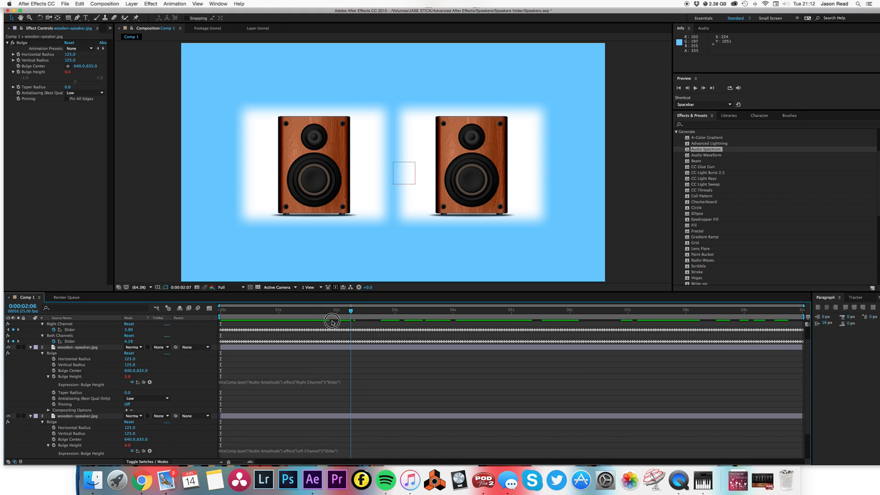
- Append /10 to the Right and Left Channel Bulge Height expressions
left_click_drag(350, 309, 366, 309)
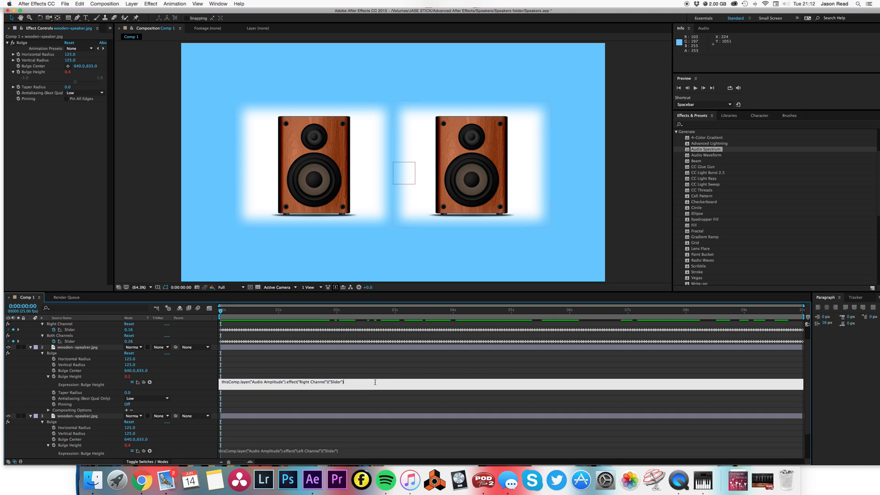
type("/10")
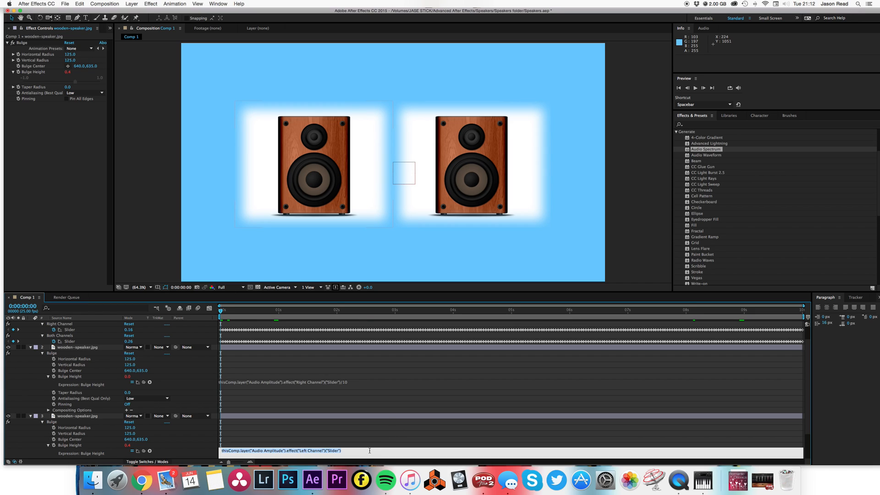
type("/1")
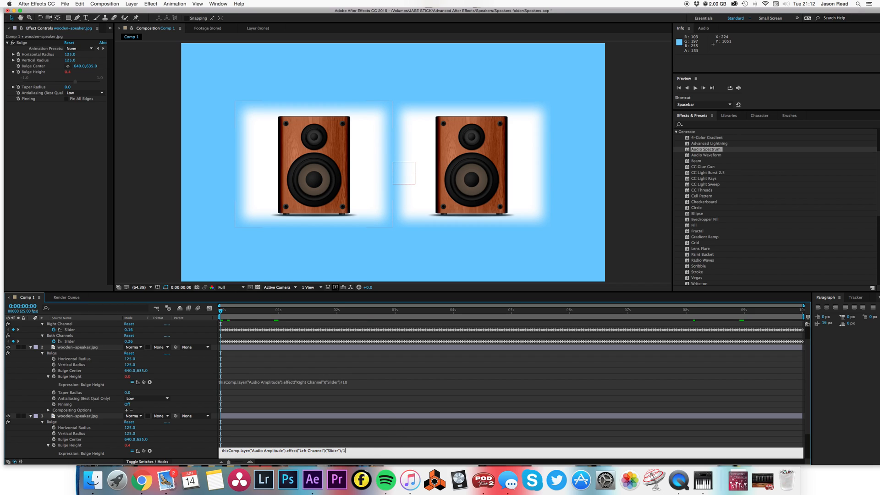